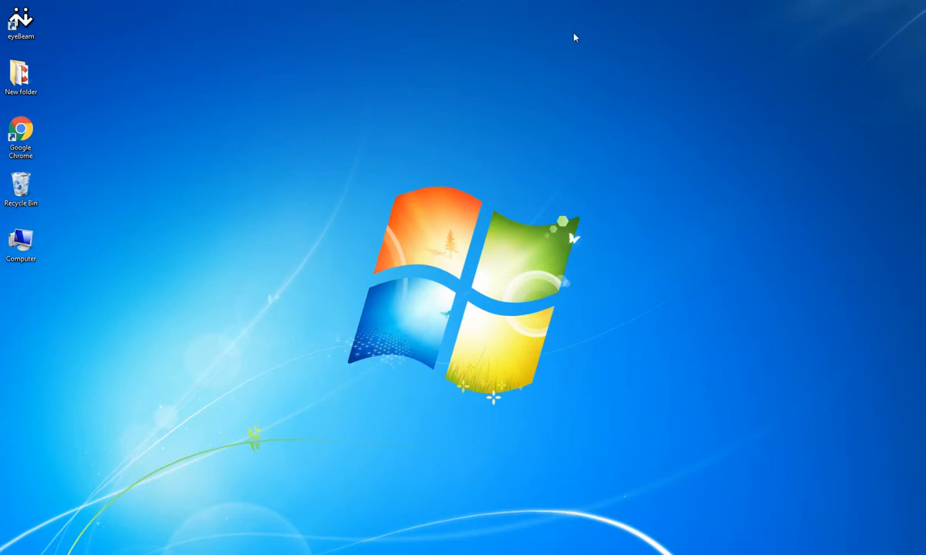
# Launch USA Dialer from its desktop shortcut to reach the login screen
pyautogui.click(21, 17)
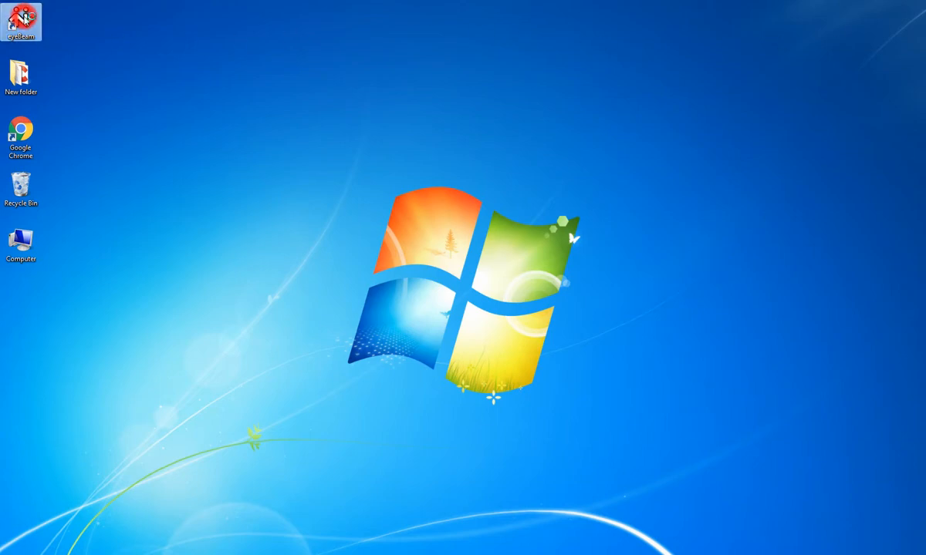
pyautogui.doubleClick(21, 17)
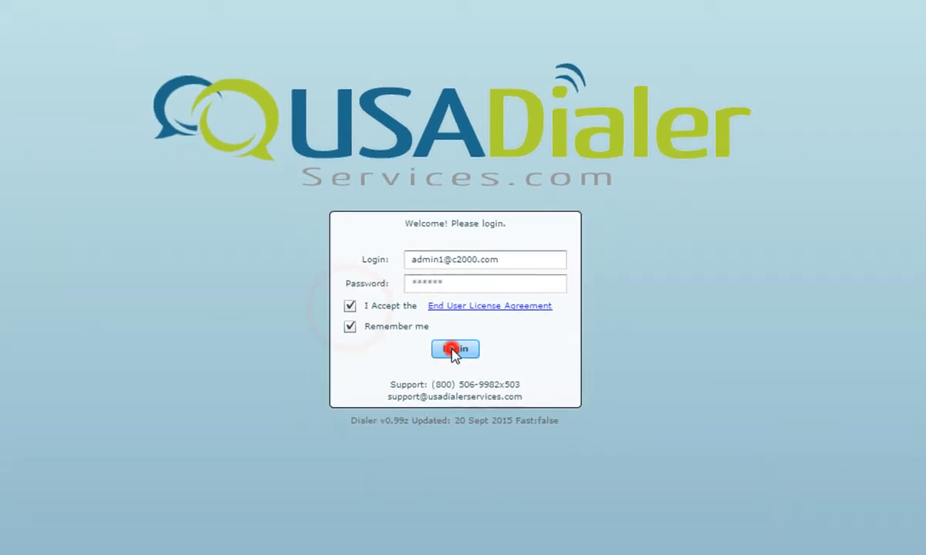
# Log in as C2000 Company ABC Admin 1 with the saved credentials
pyautogui.click(454, 348)
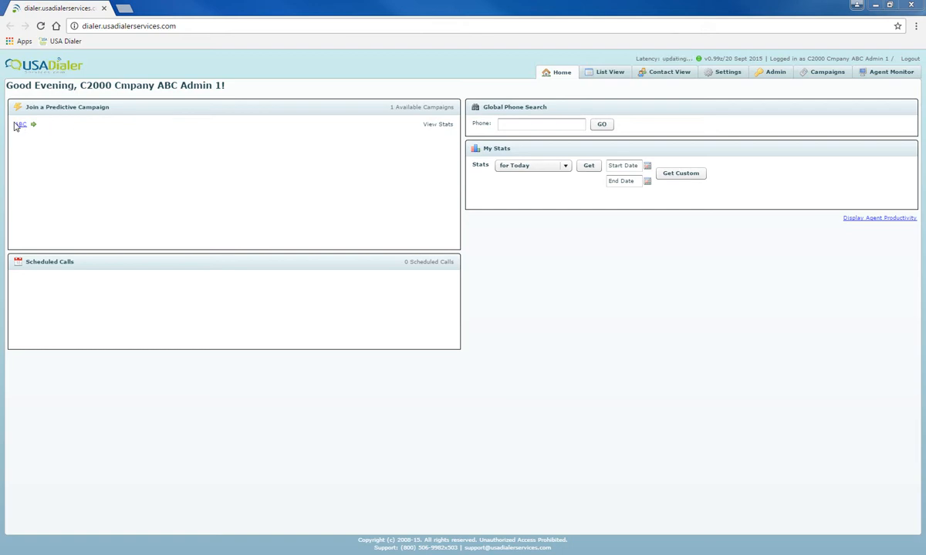
# Join the predictive campaign and log the Phoenix plumbing prospect as unable to contact
pyautogui.click(20, 125)
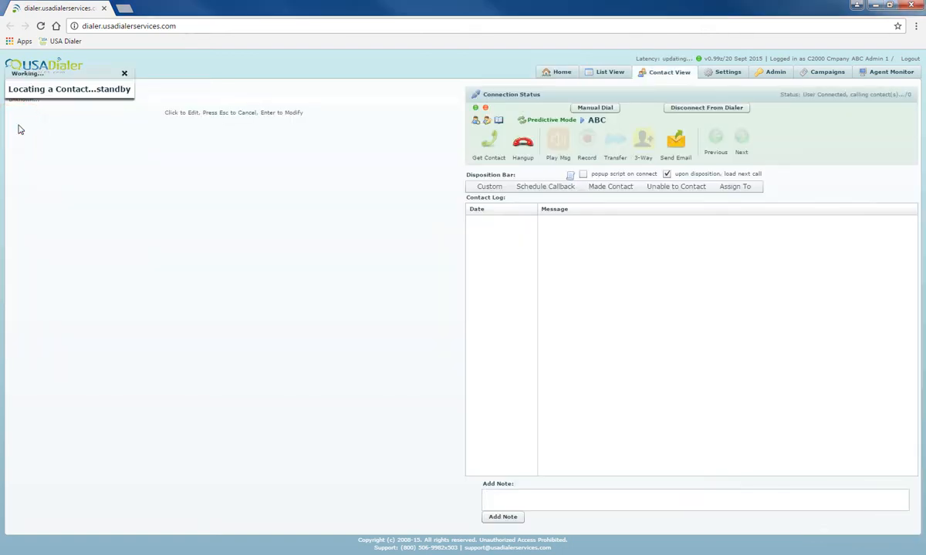
pyautogui.moveTo(62, 109)
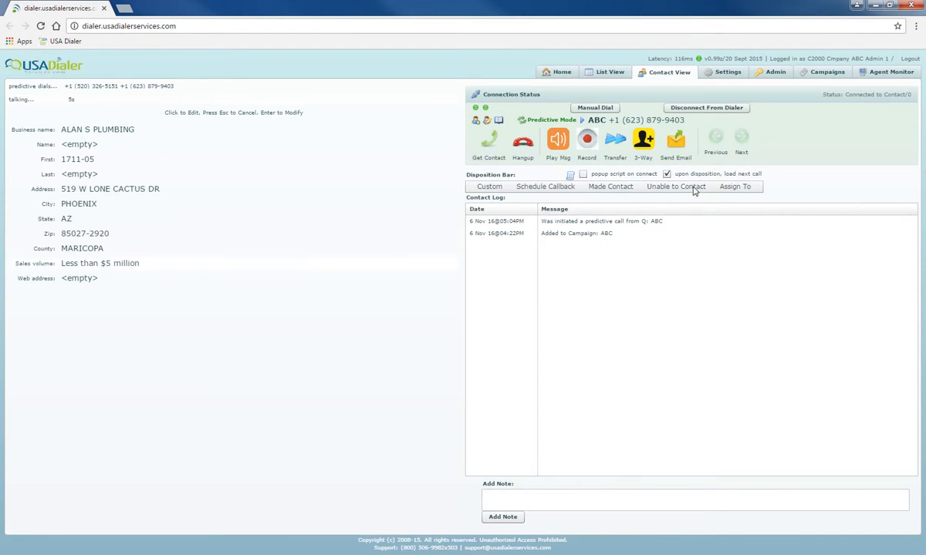
pyautogui.click(676, 185)
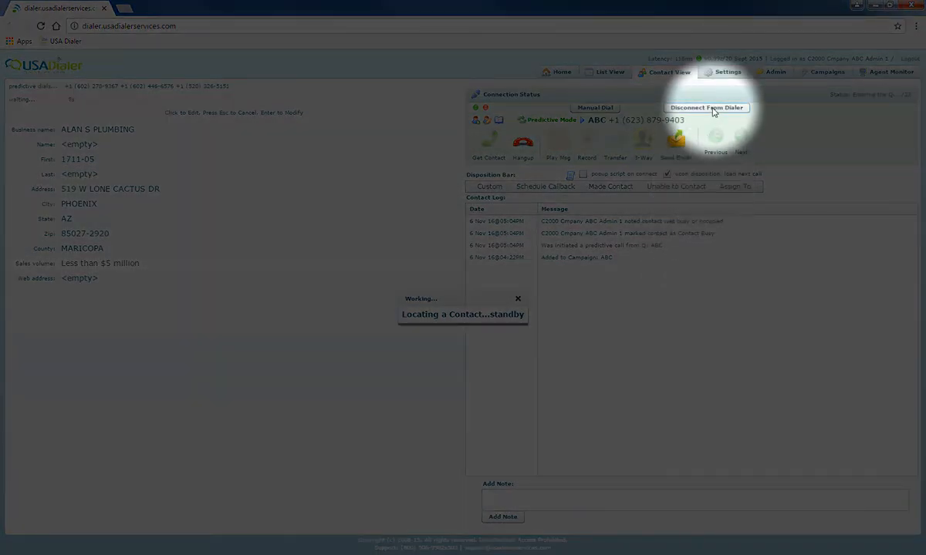
# Disconnect from the dialer via the Connection Status panel
pyautogui.click(706, 108)
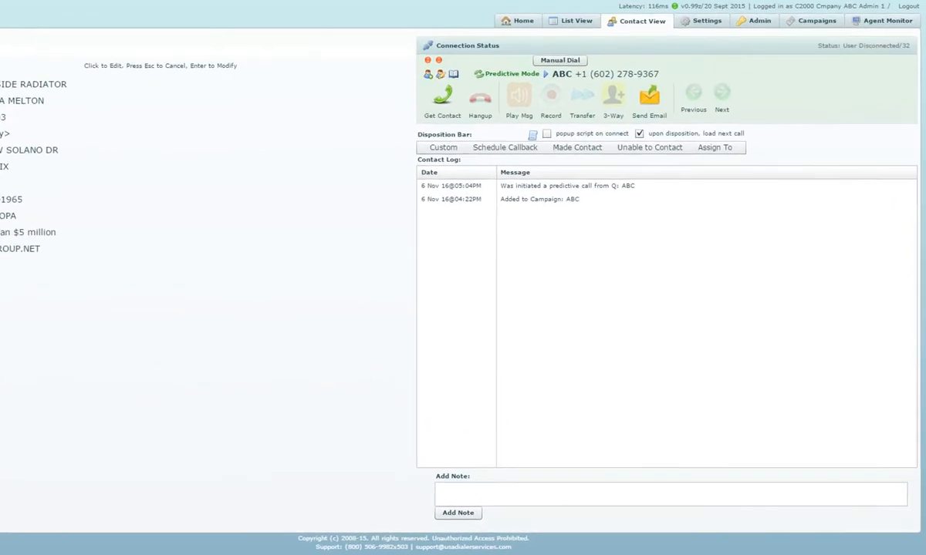
# Scroll Contact View down to reveal the Add Note box below the contact log
pyautogui.scroll(-3)
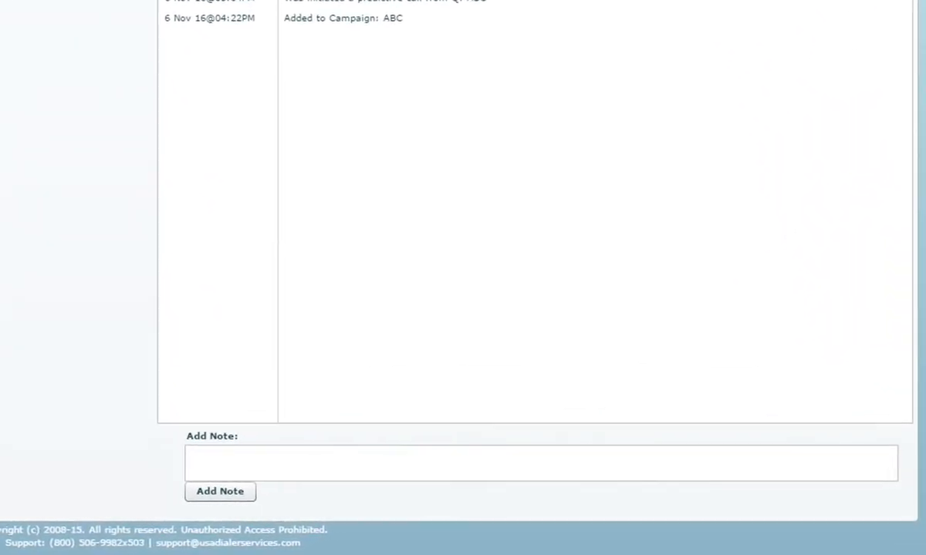